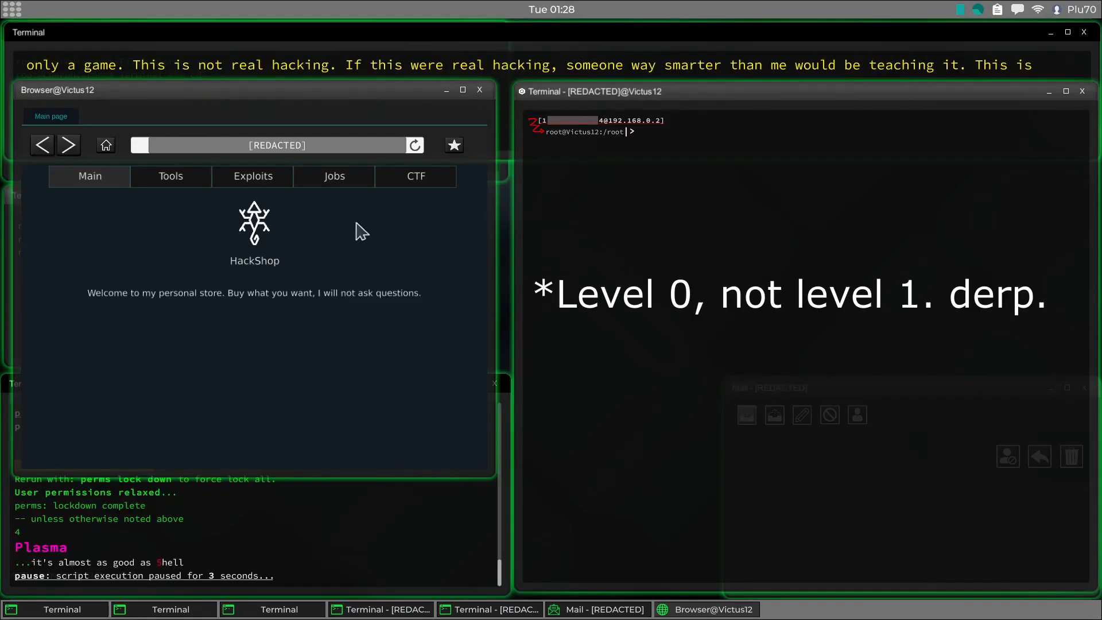
- Accept the Academic changes contracts from the HackShop Jobs board
{"action": "left_click", "coordinate": [333, 176]}
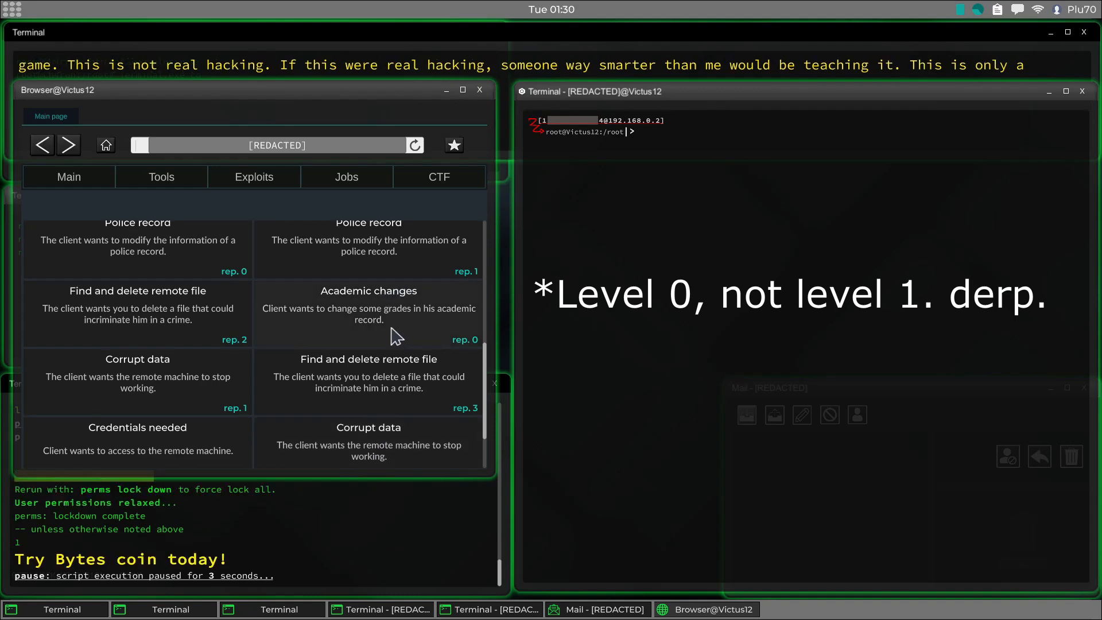
{"action": "left_click", "coordinate": [368, 314]}
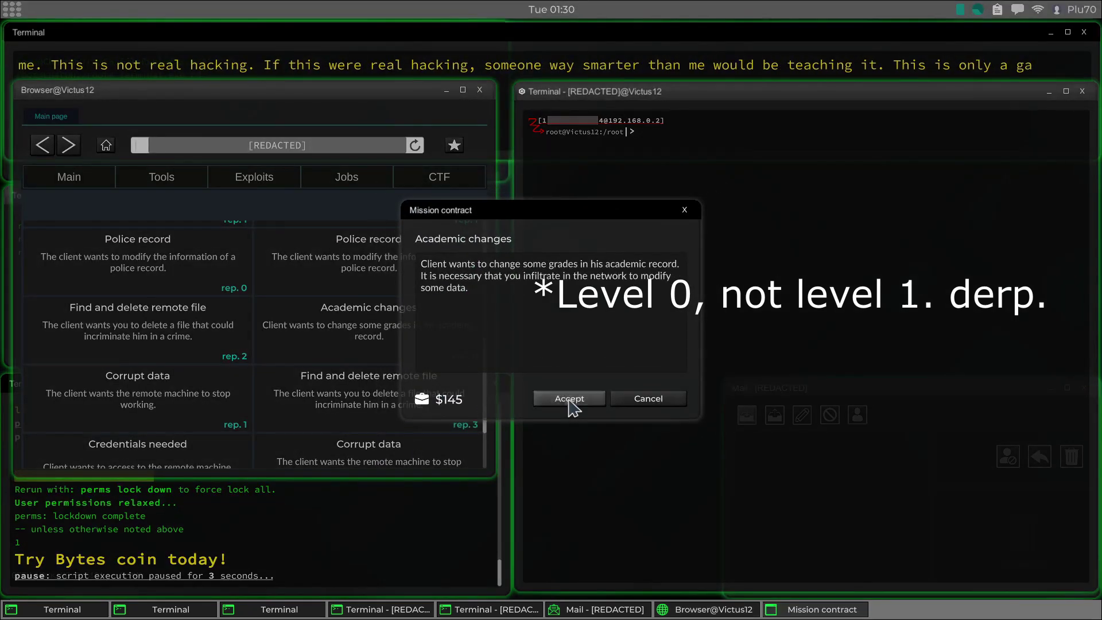
{"action": "left_click", "coordinate": [569, 398]}
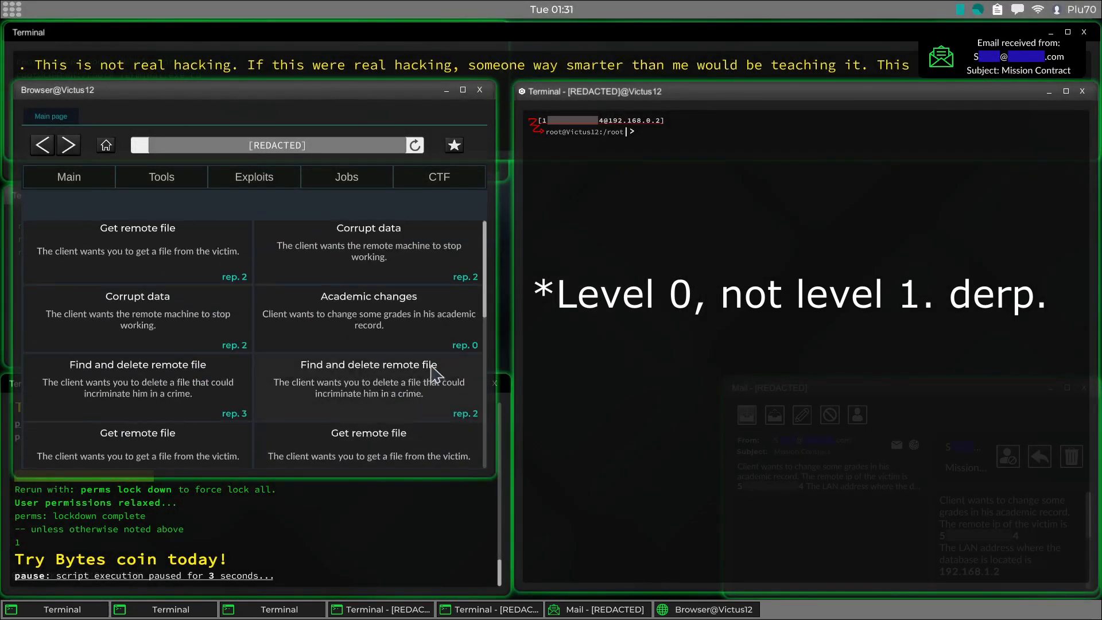
{"action": "left_click", "coordinate": [369, 311]}
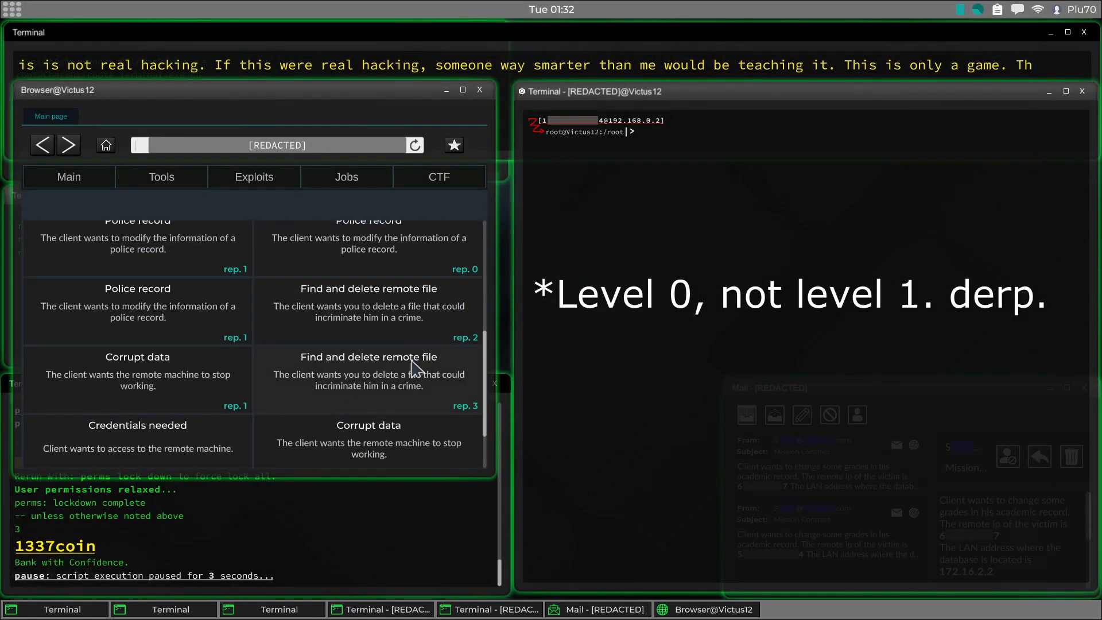
{"action": "scroll", "scroll_direction": "down", "scroll_amount": 3}
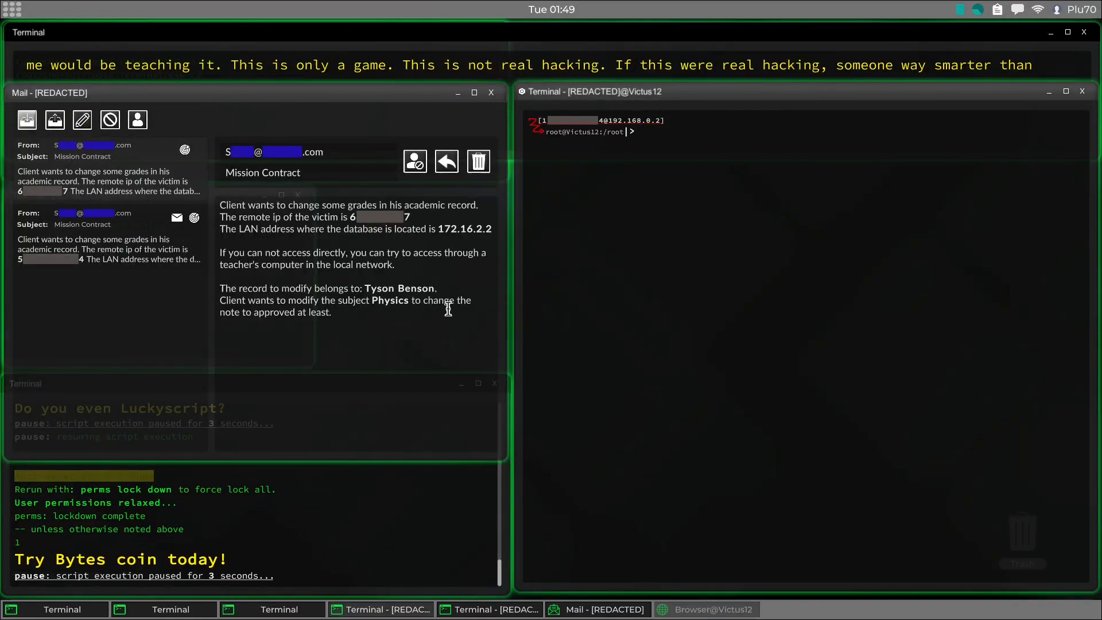
- Open the Mission Contract email to read the victim details
{"action": "double_click", "coordinate": [390, 300]}
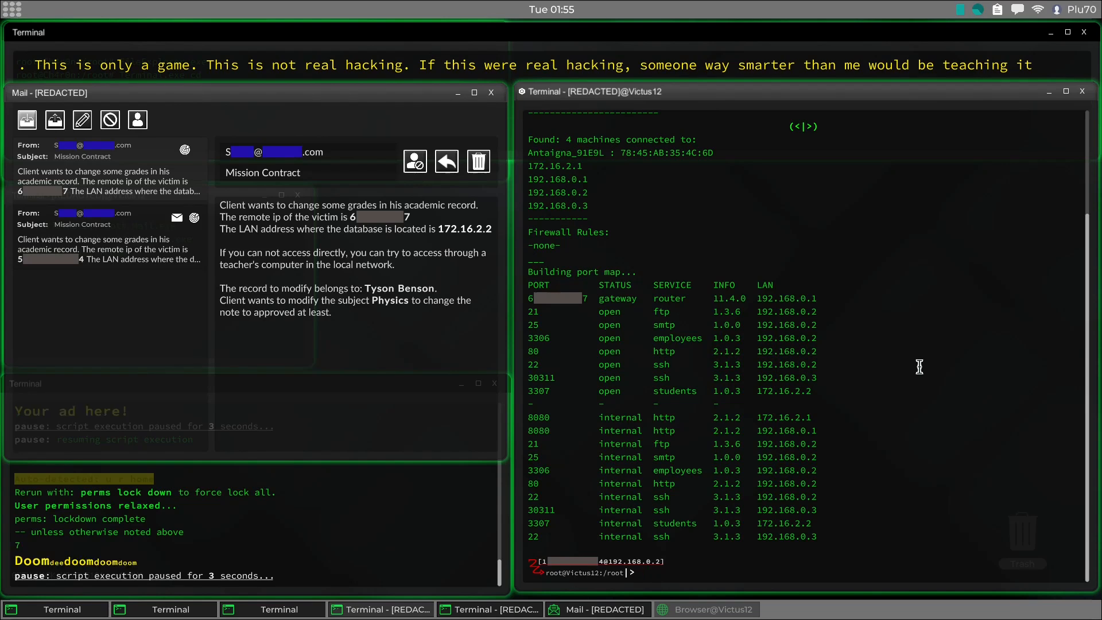
- Target the students database port and run meta link to gain guest and Benson access
{"action": "type", "text": "target -p"}
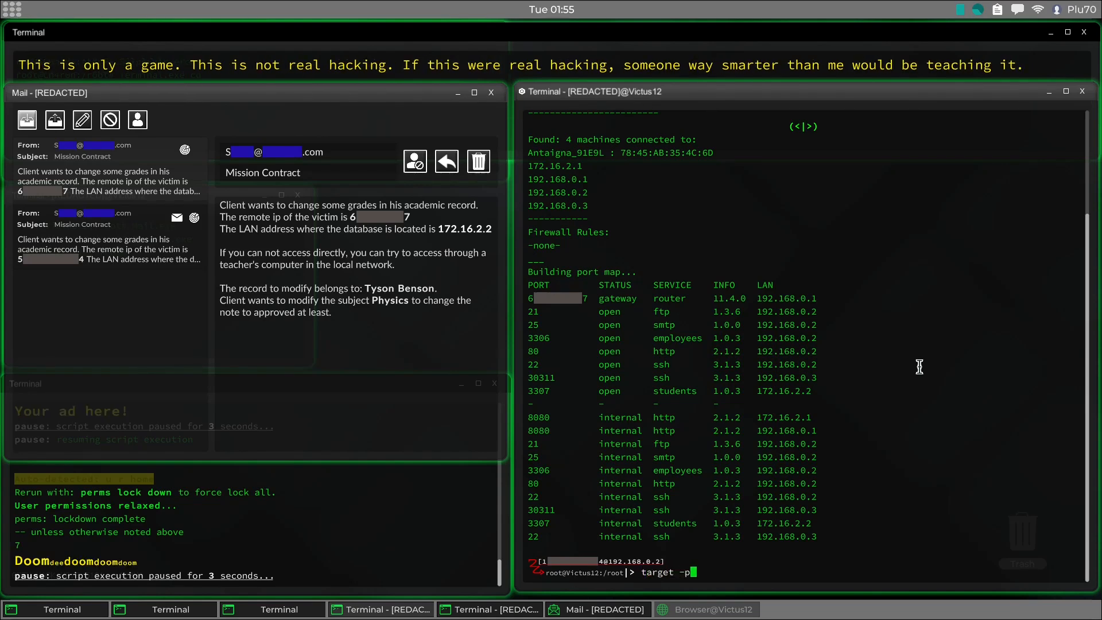
{"action": "type", "text": "3306"}
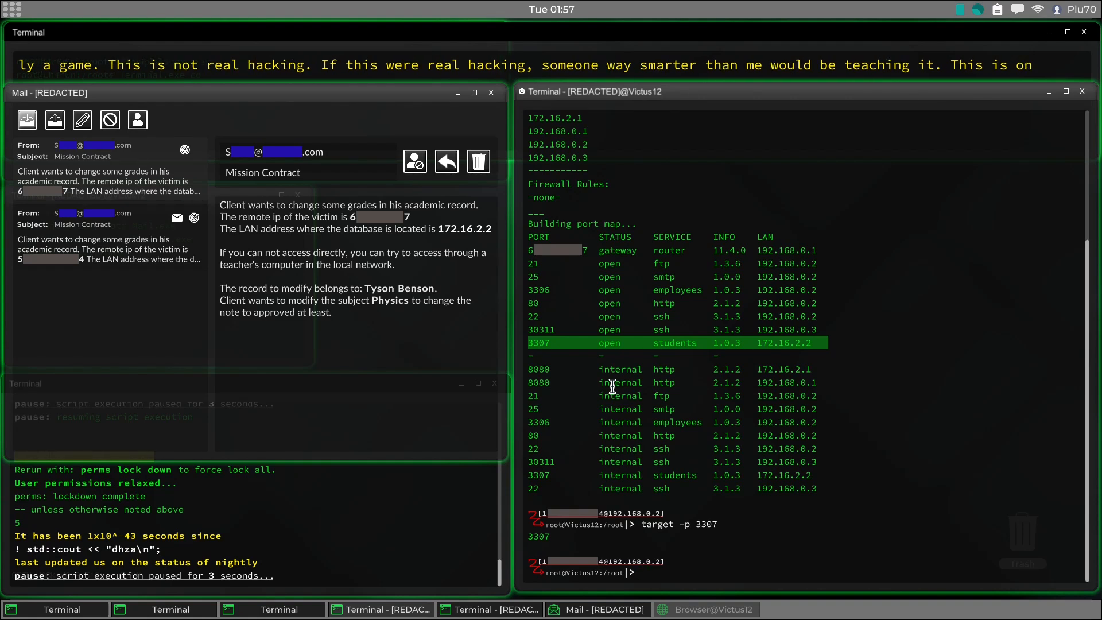
{"action": "type", "text": "meta link"}
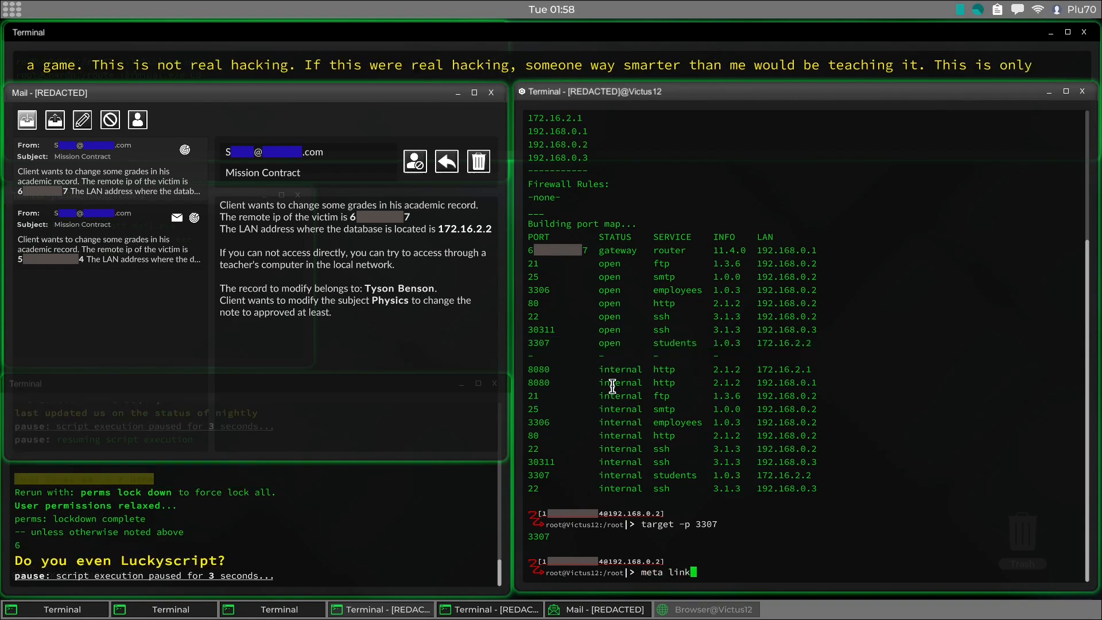
{"action": "key", "text": "Return"}
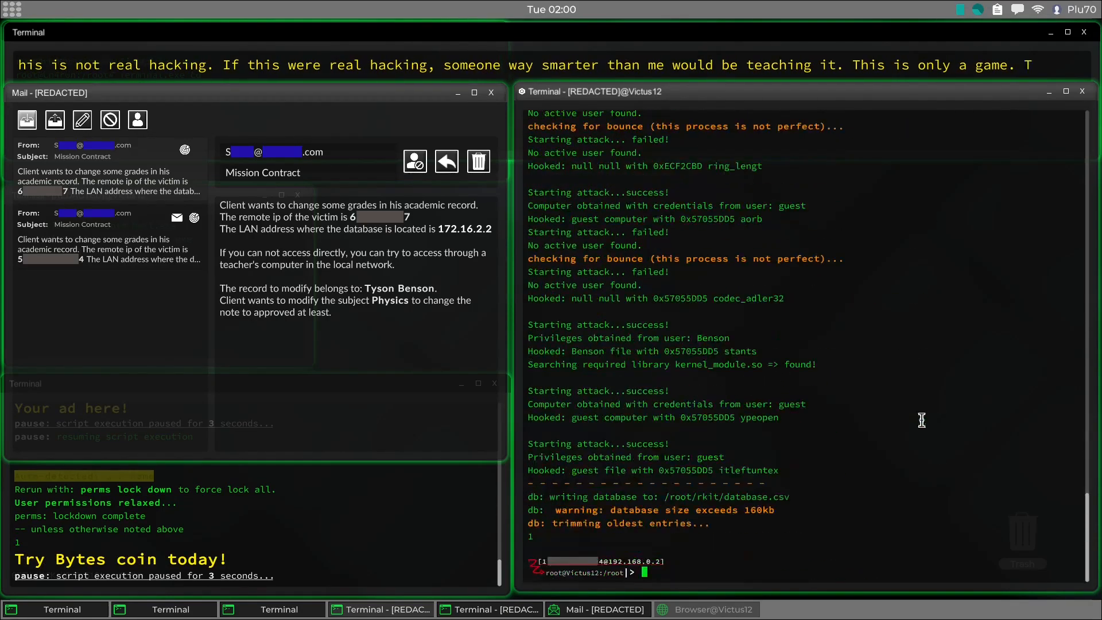
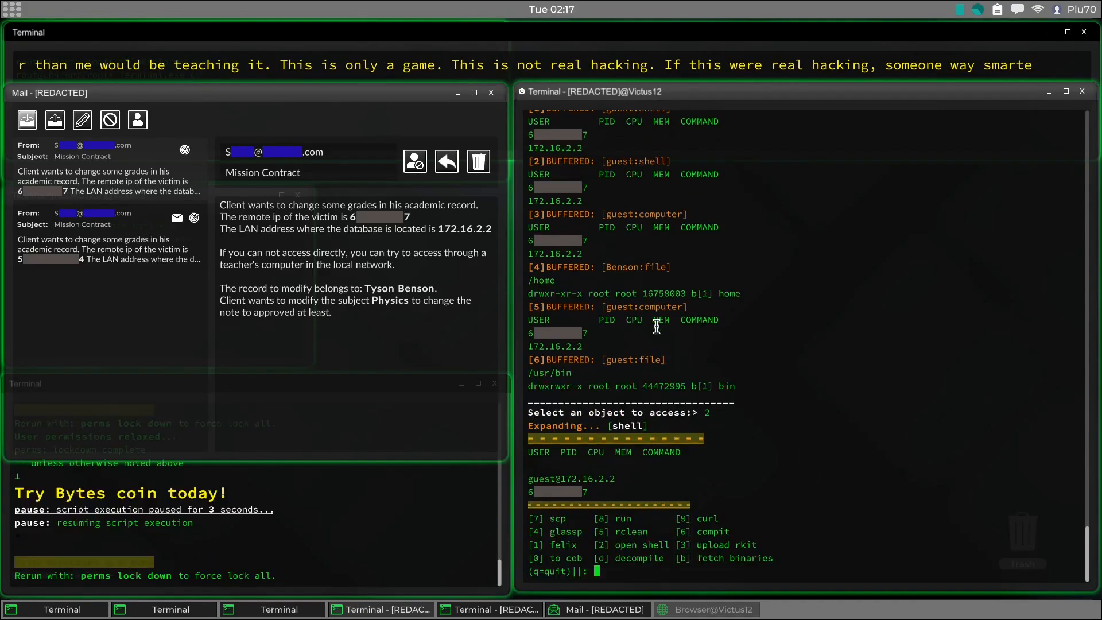
- Upload the rootkit with option 3 and no parameters, then list the remote folder
{"action": "type", "text": "3"}
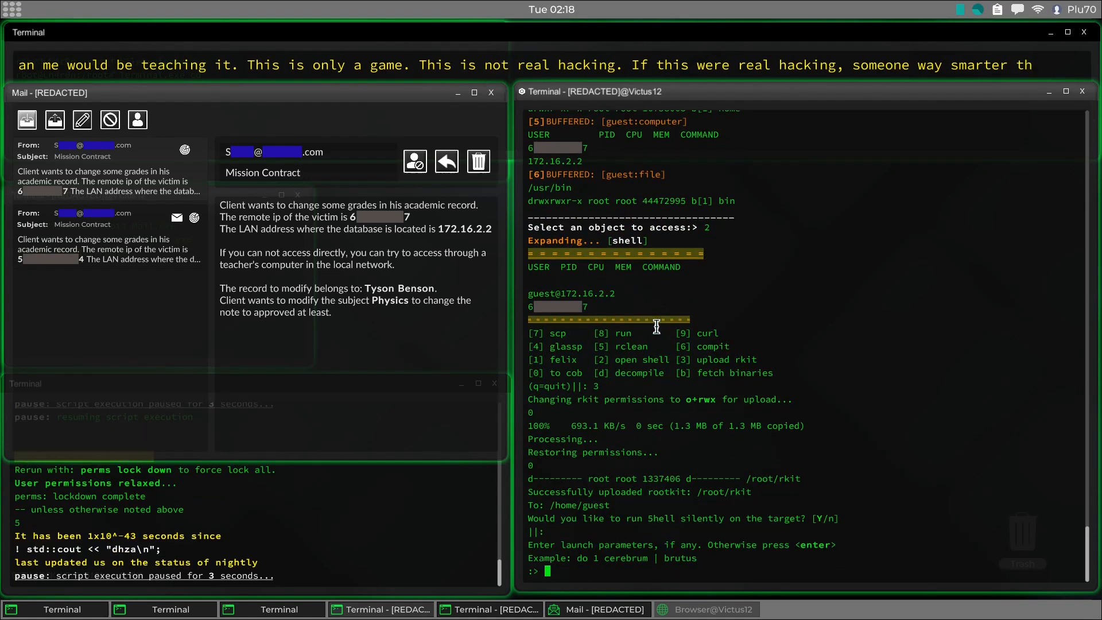
{"action": "key", "text": "enter"}
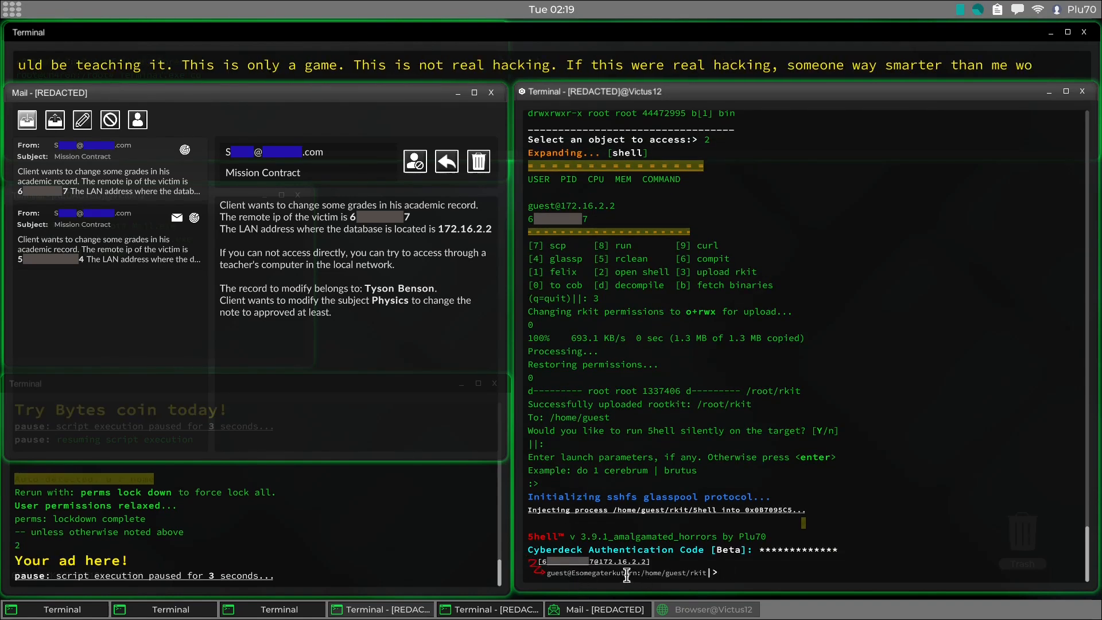
{"action": "type", "text": "ls"}
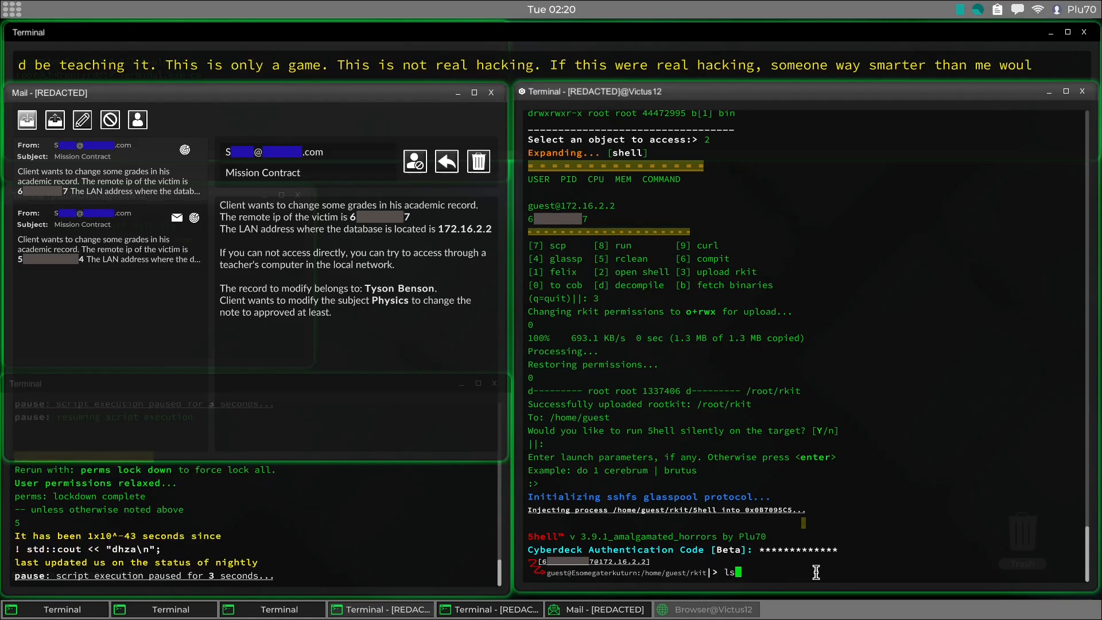
{"action": "key", "text": "Return"}
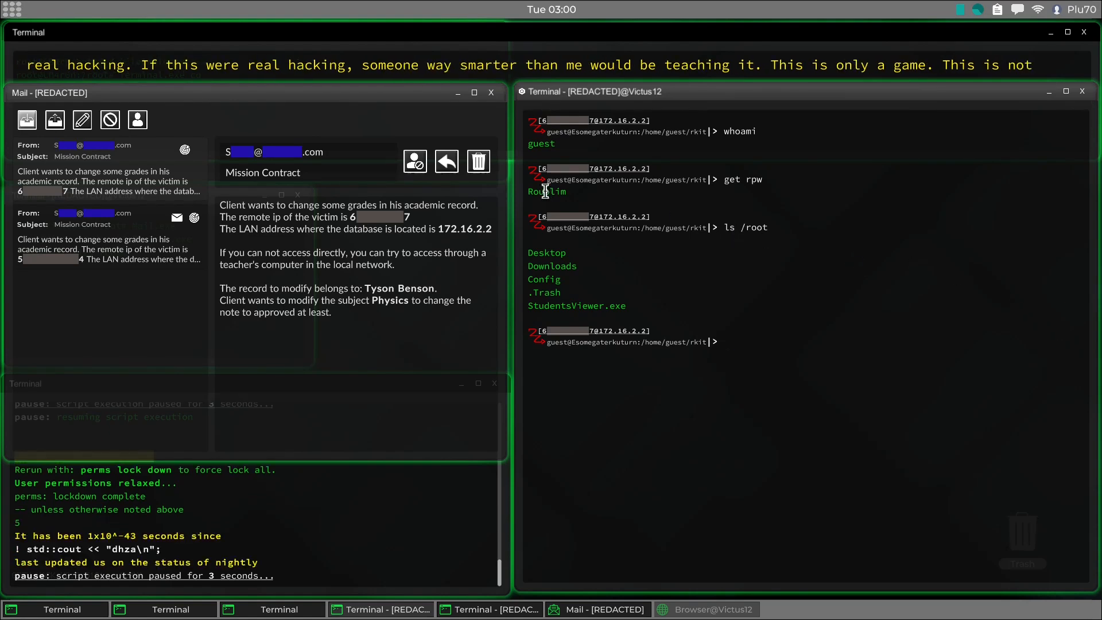
{"action": "double_click", "coordinate": [565, 305]}
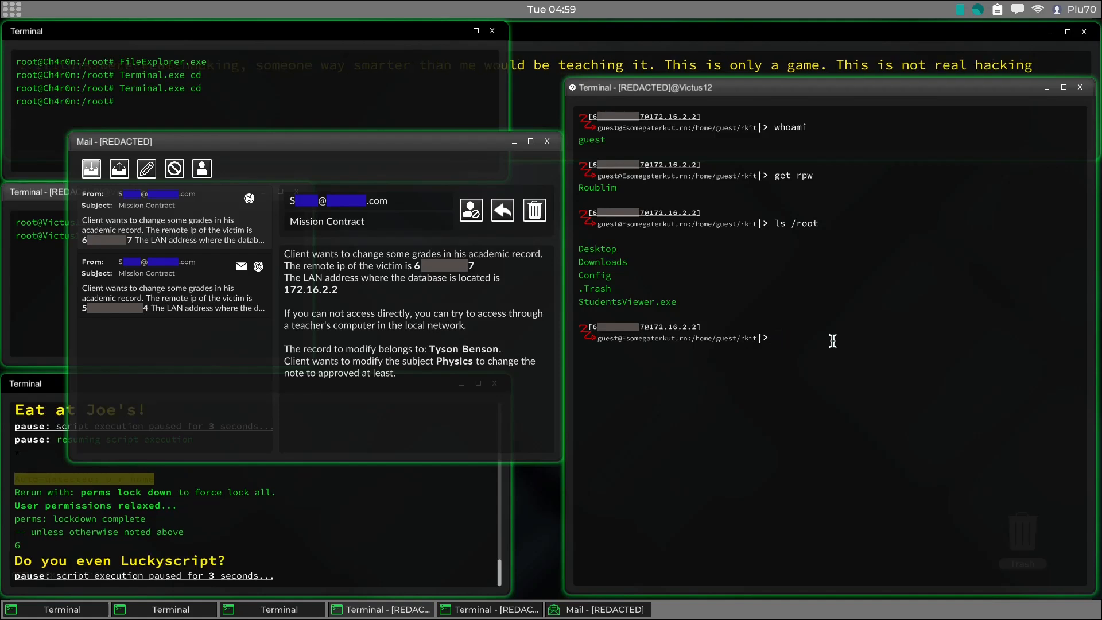
{"action": "type", "text": "psduo"}
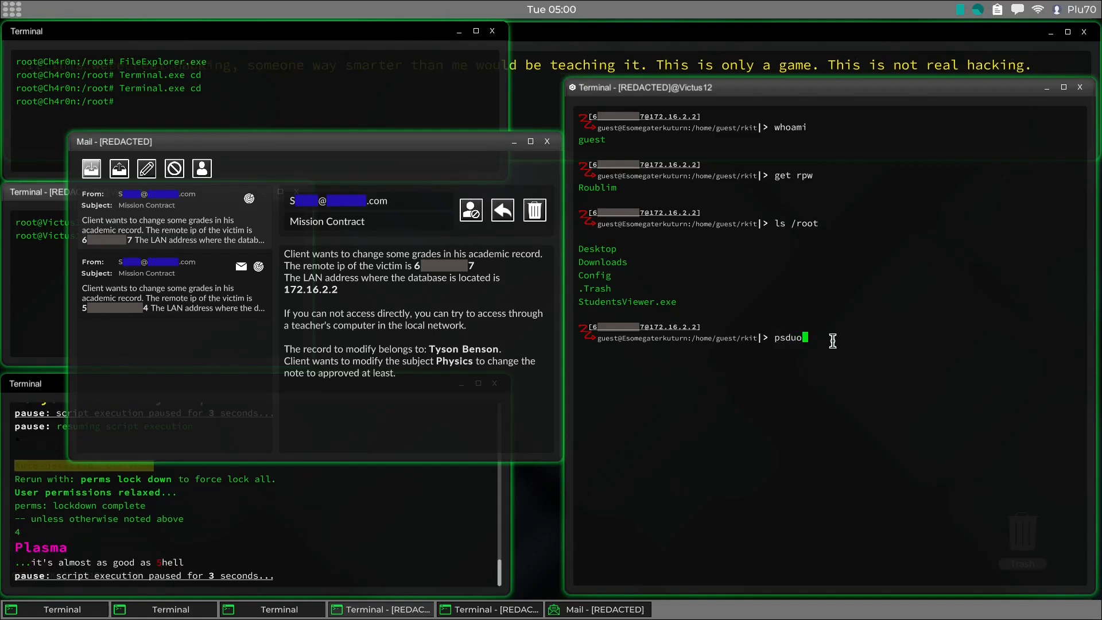
{"action": "key", "text": "Backspace"}
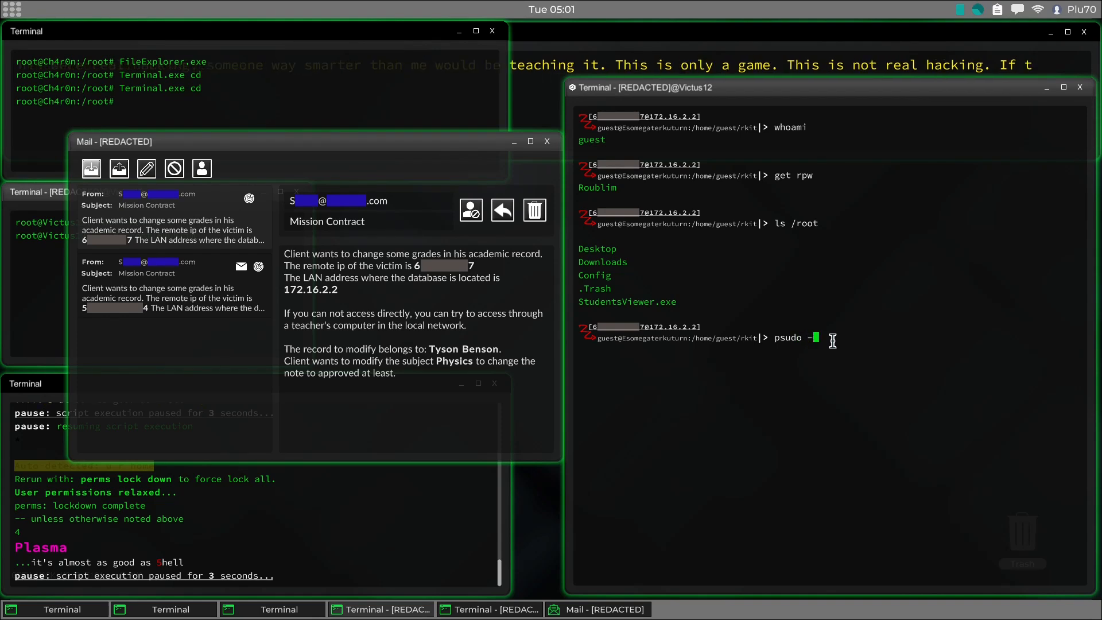
{"action": "key", "text": "Return"}
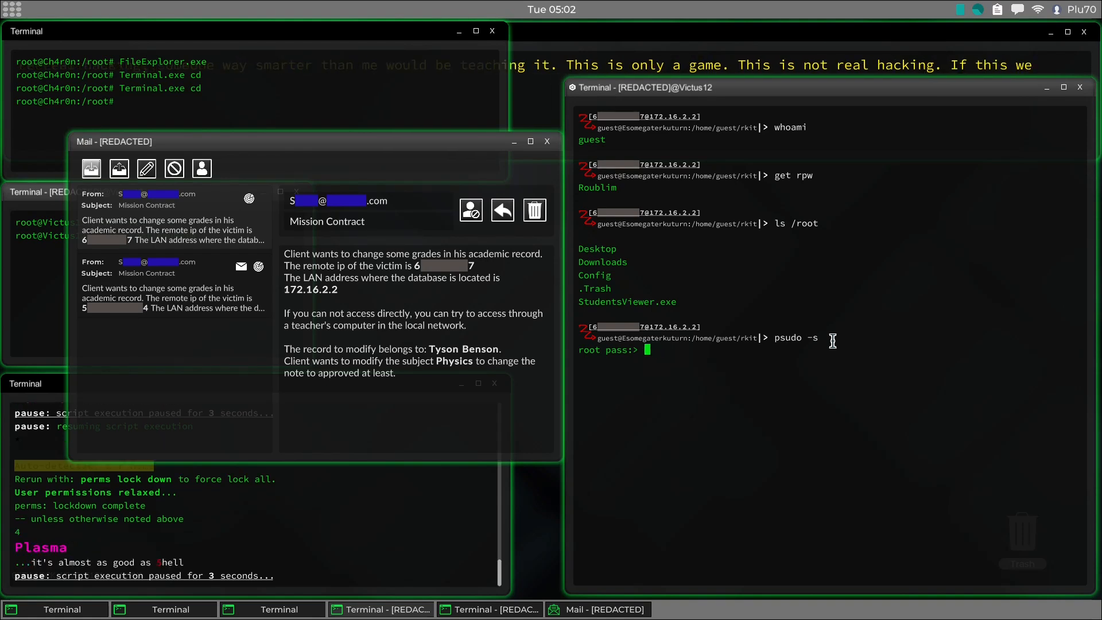
{"action": "type", "text": "*******"}
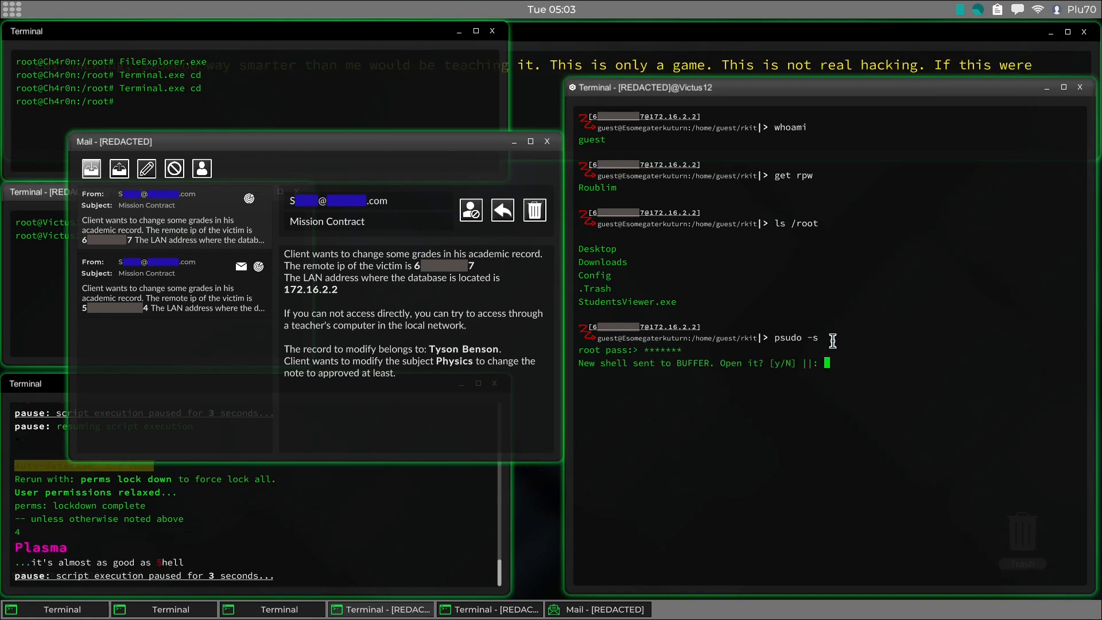
- Open the buffered root shell, quit Memory_Alpha and list /root
{"action": "type", "text": "y"}
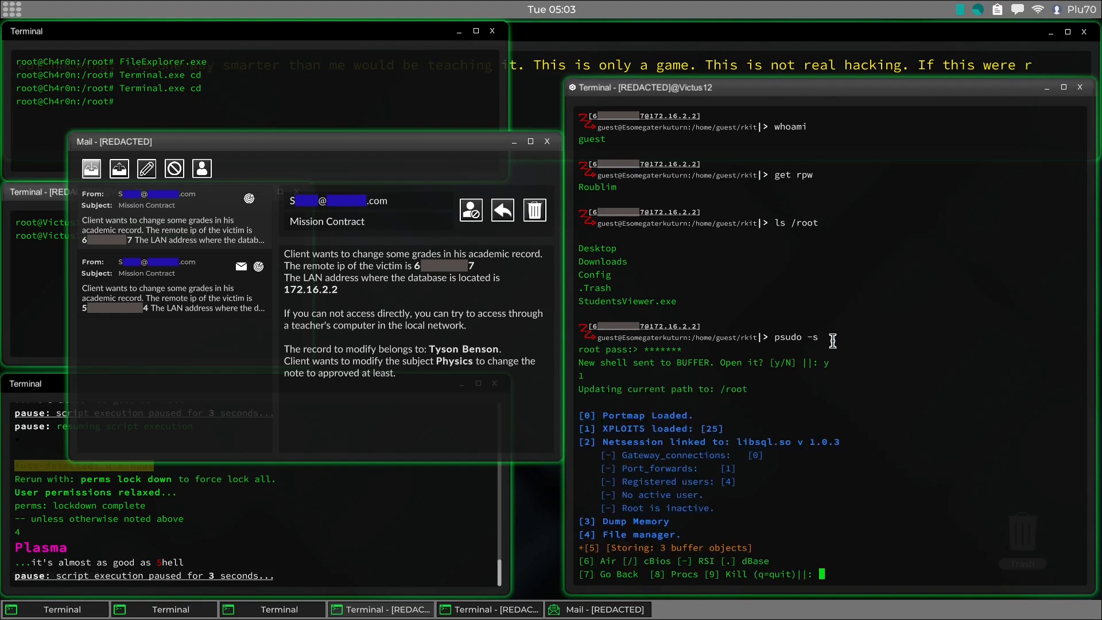
{"action": "type", "text": "q"}
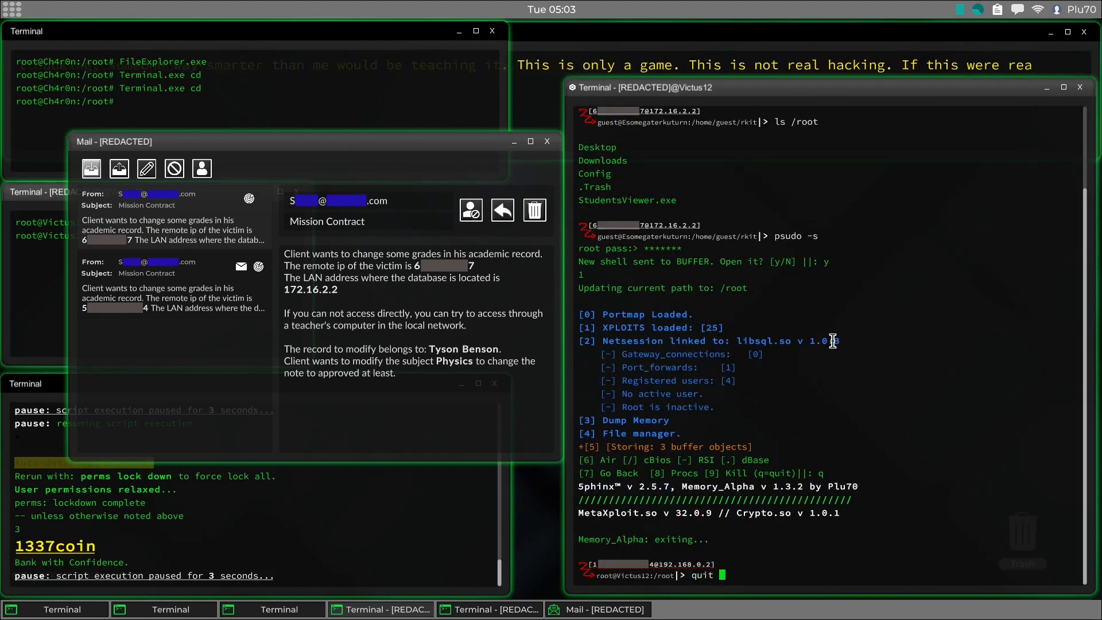
{"action": "type", "text": "y"}
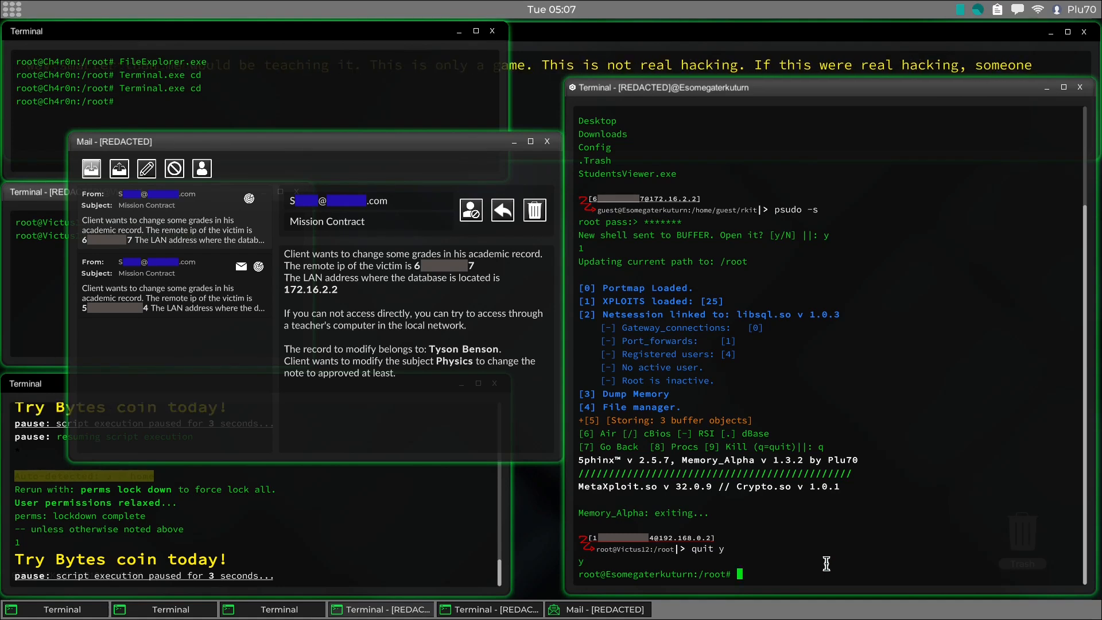
{"action": "type", "text": "ls"}
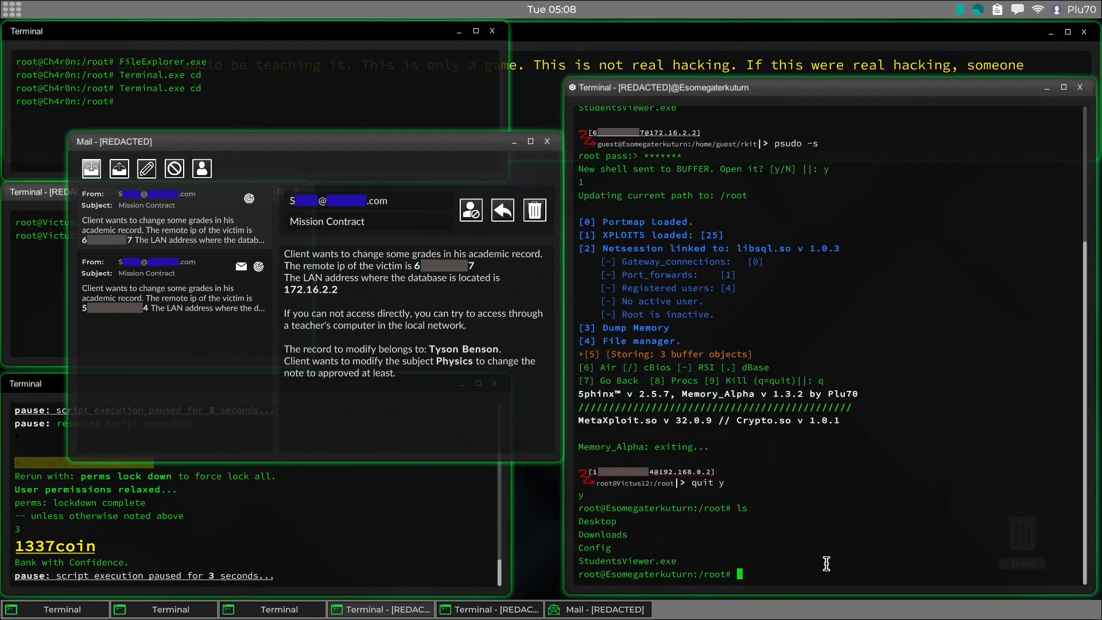
{"action": "type", "text": "StudentsViewer.exe"}
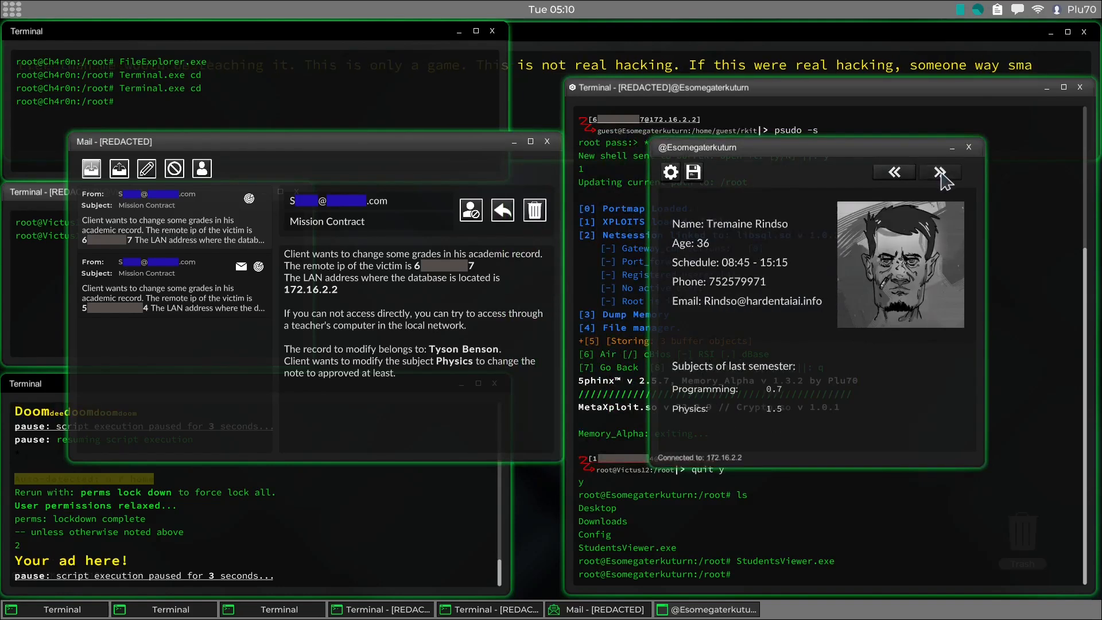
{"action": "left_click", "coordinate": [939, 172]}
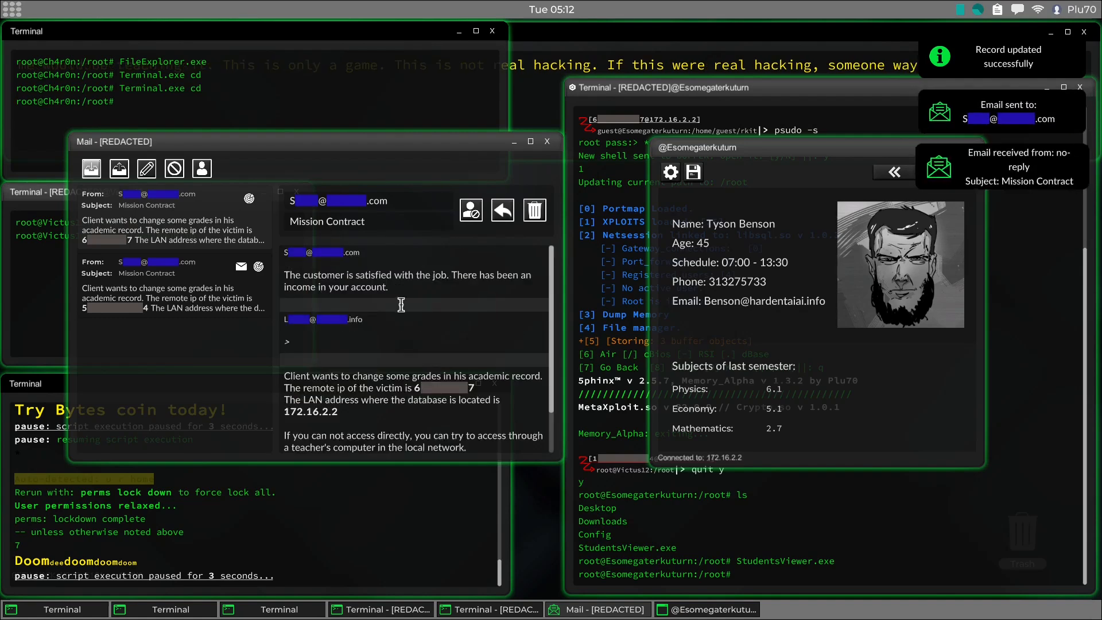
{"action": "left_click", "coordinate": [534, 210]}
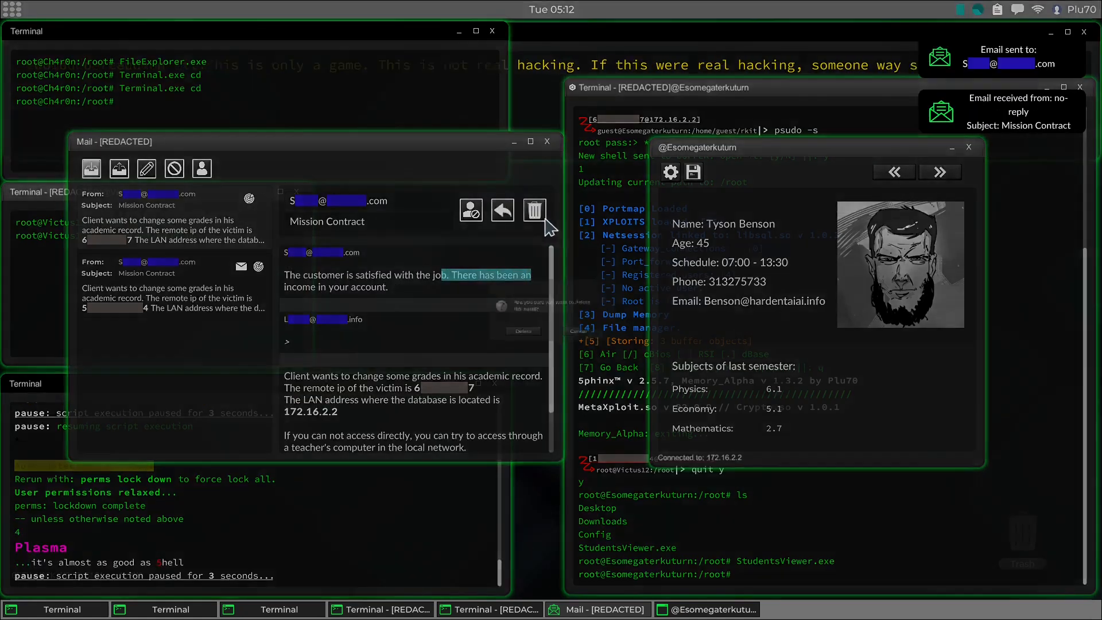
{"action": "left_click", "coordinate": [534, 210]}
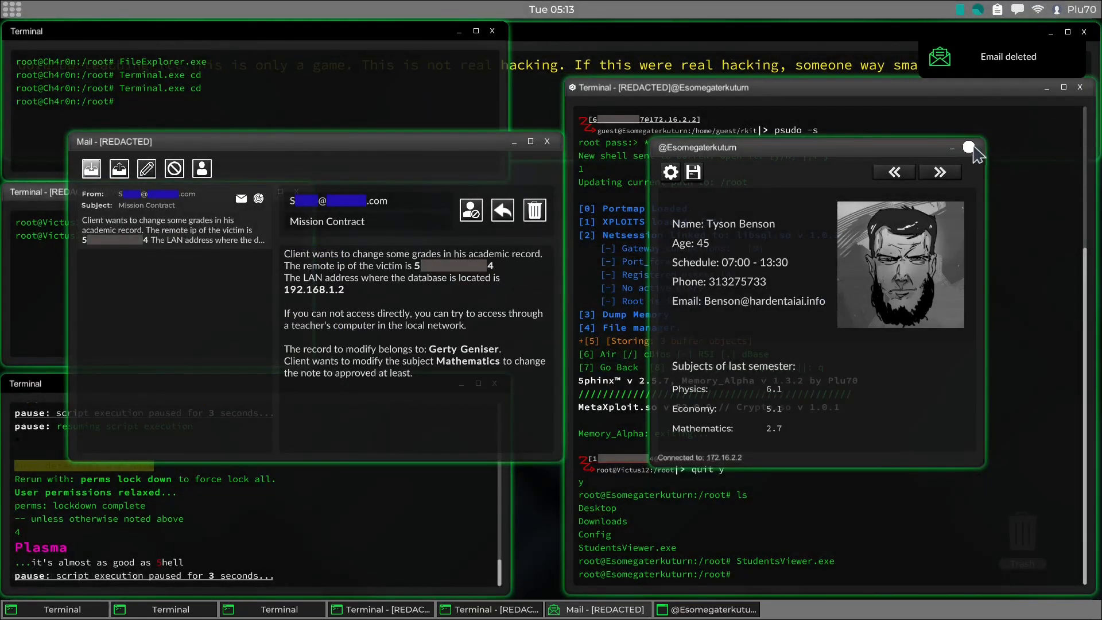
{"action": "left_click", "coordinate": [967, 147]}
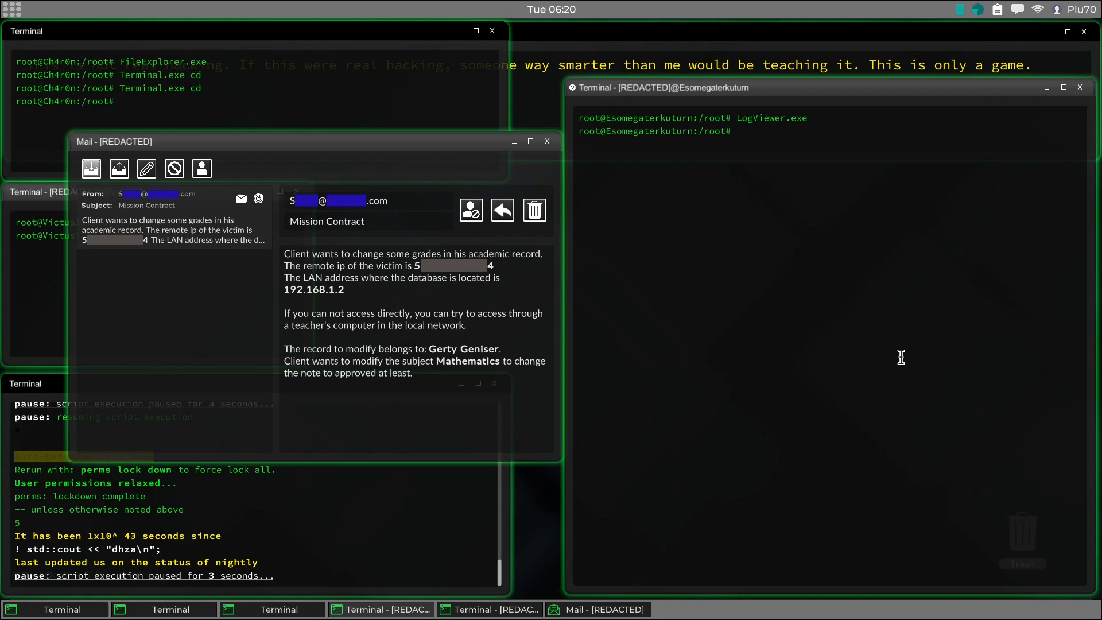
- Relaunch the rootkit shell /home/guest/rkit/5hell with its auth code
{"action": "type", "text": "/home/guest/rkit/"}
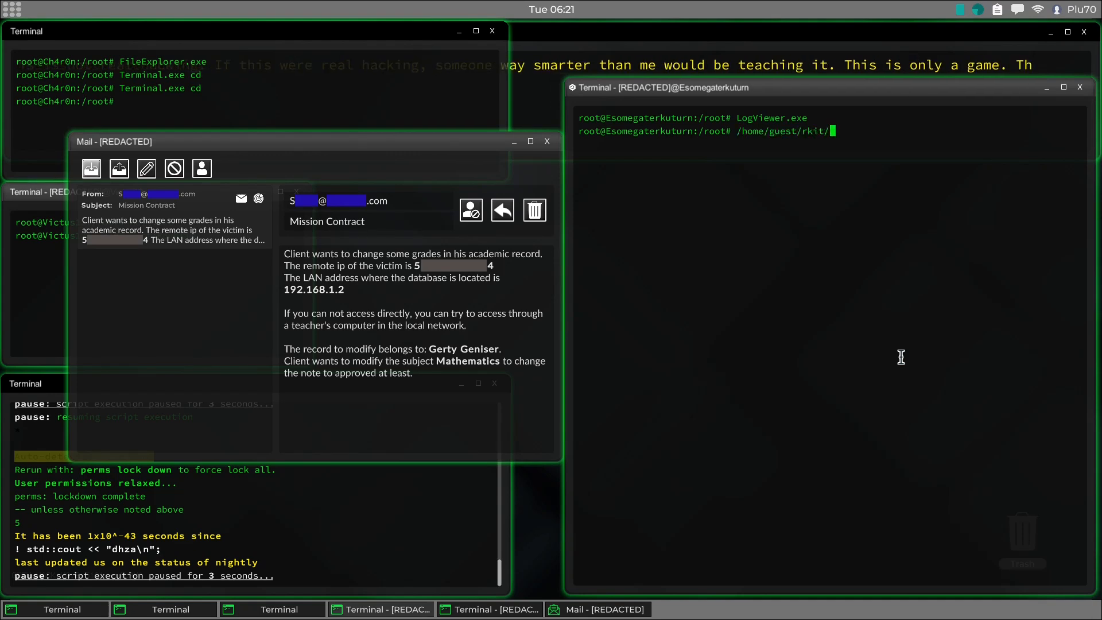
{"action": "type", "text": "5hell"}
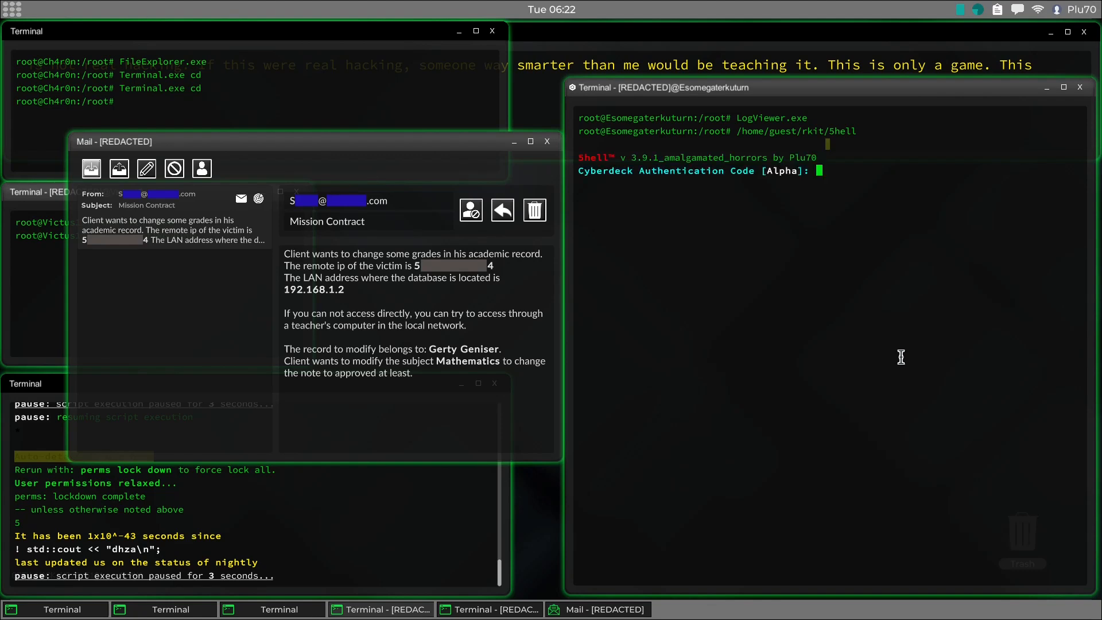
{"action": "type", "text": "******"}
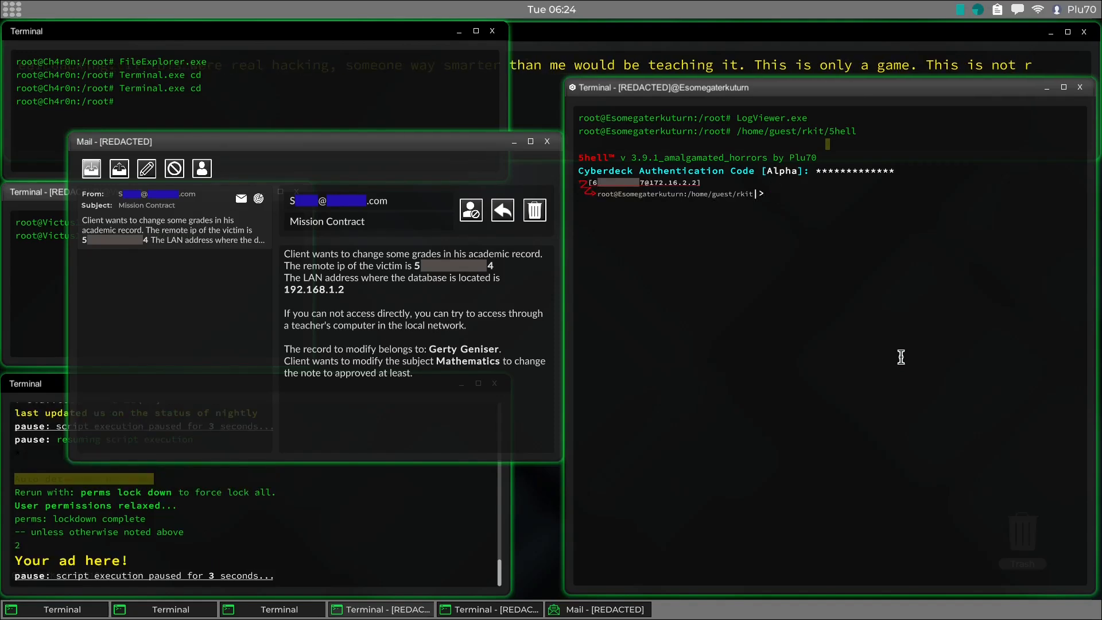
- Wipe the logs with sc -d, self-deleting the rkit folder, then exit
{"action": "type", "text": "sc help"}
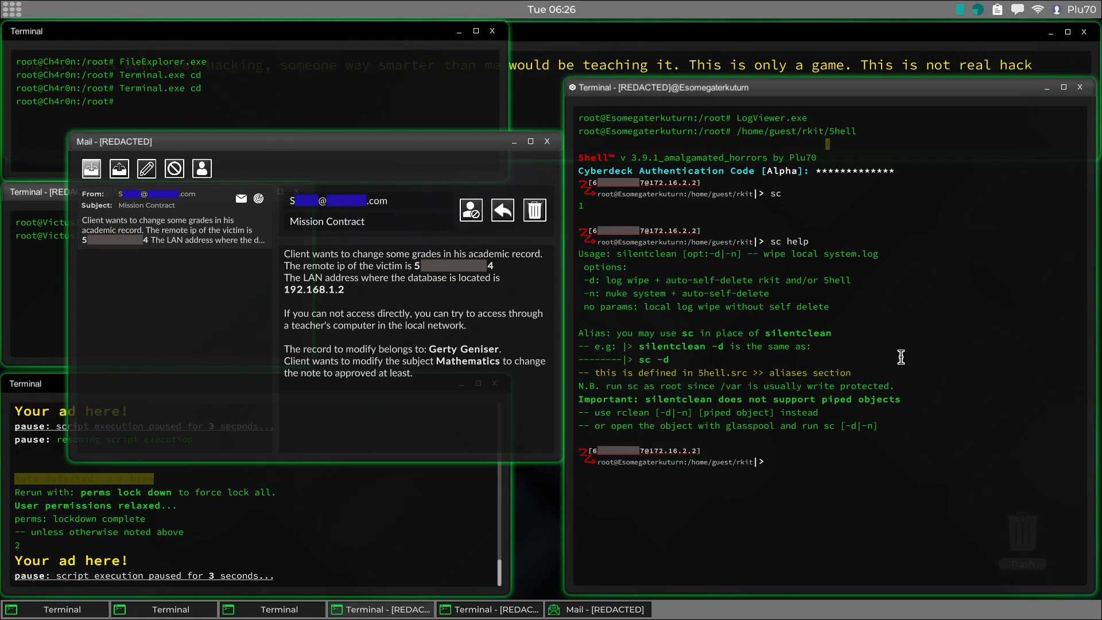
{"action": "type", "text": "exit y"}
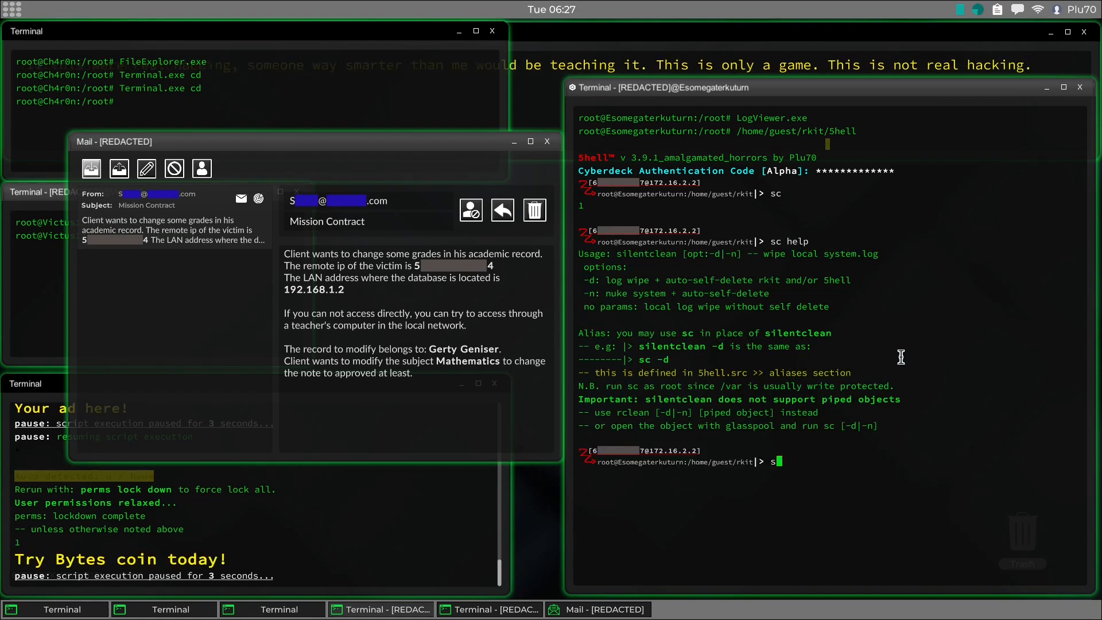
{"action": "type", "text": "sc -d"}
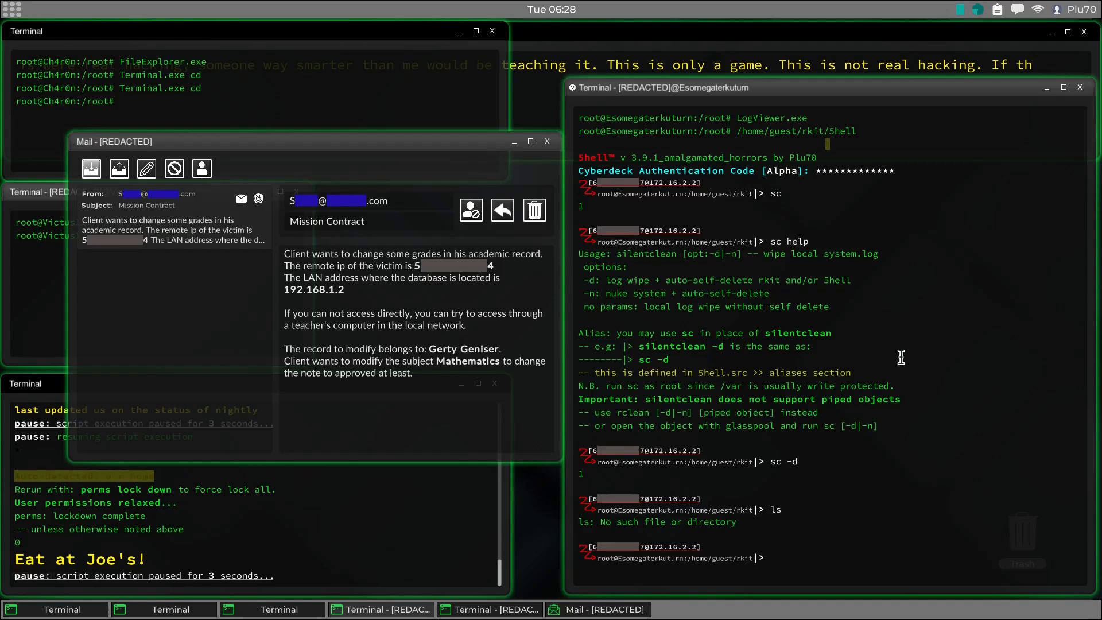
{"action": "type", "text": "exit"}
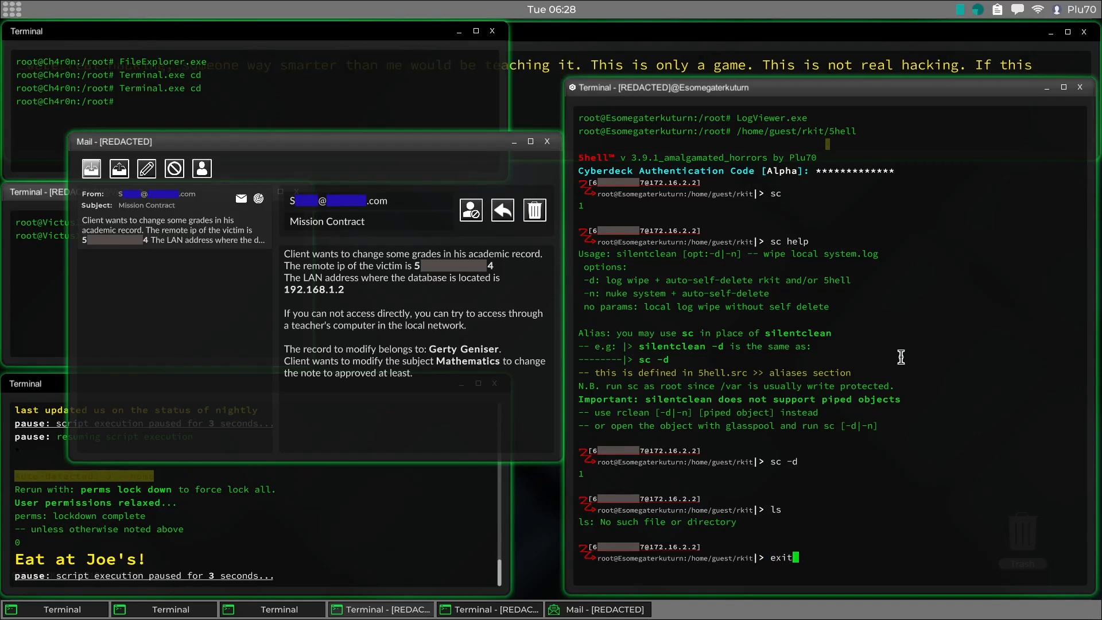